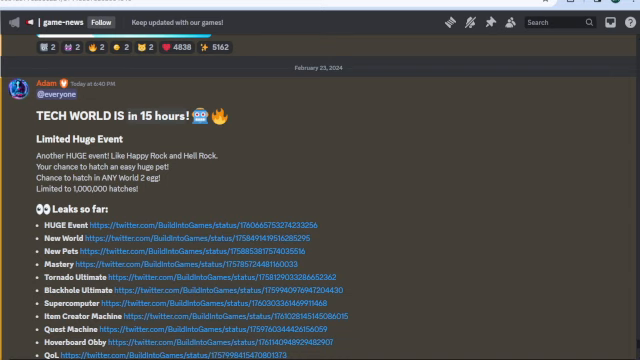
mouse_move(345, 190)
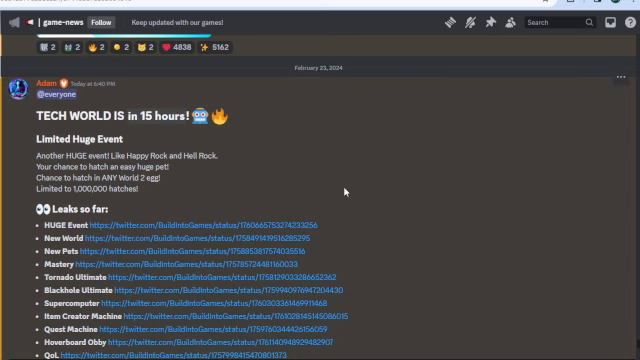
scroll(down, 3)
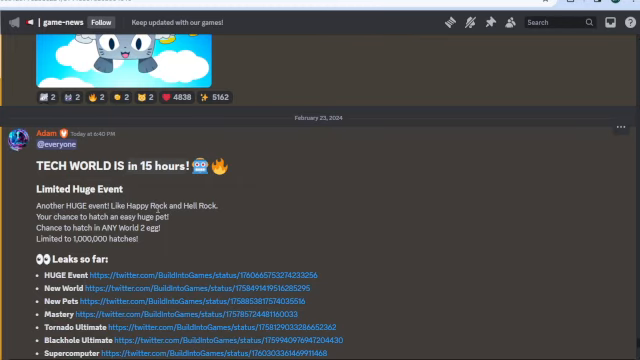
mouse_move(225, 210)
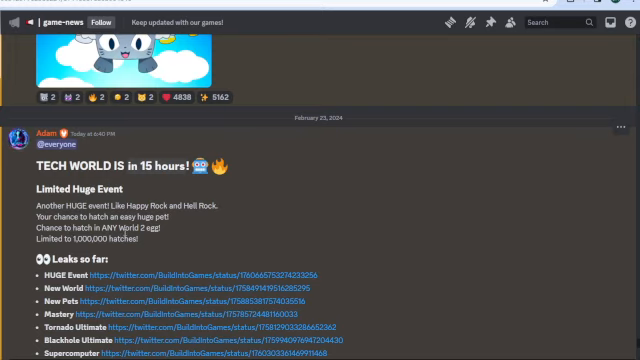
mouse_move(188, 238)
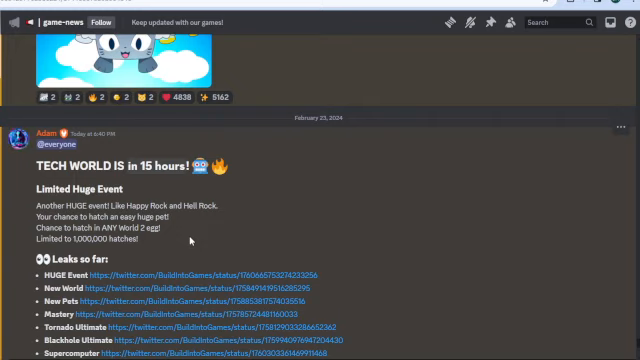
scroll(down, 3)
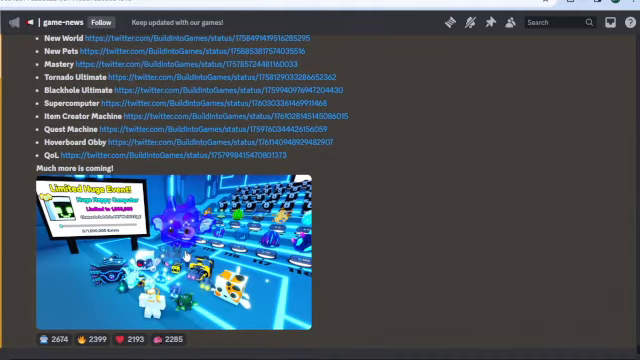
scroll(down, 3)
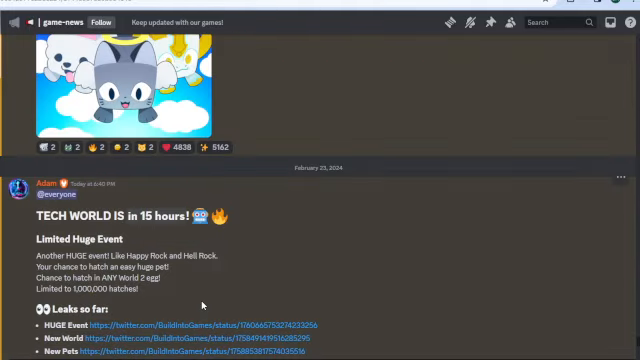
scroll(down, 3)
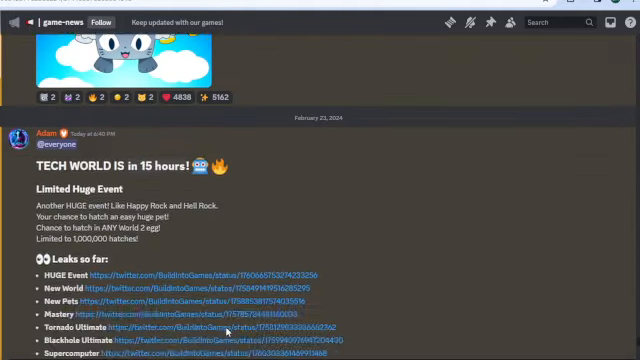
scroll(down, 3)
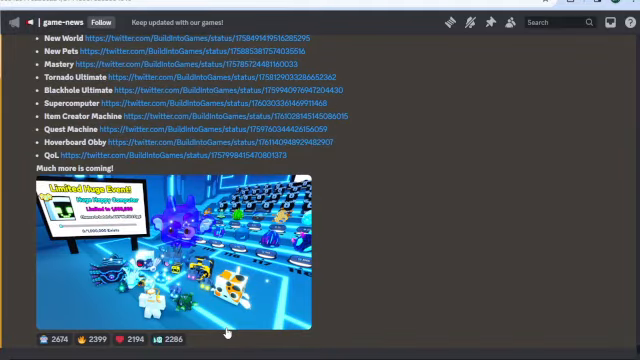